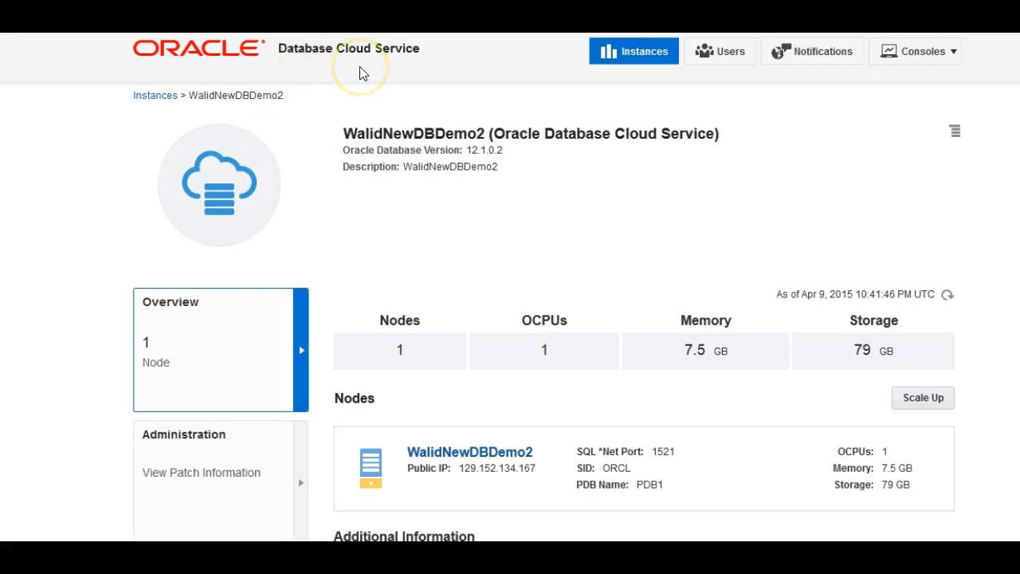
mouse_move(407, 88)
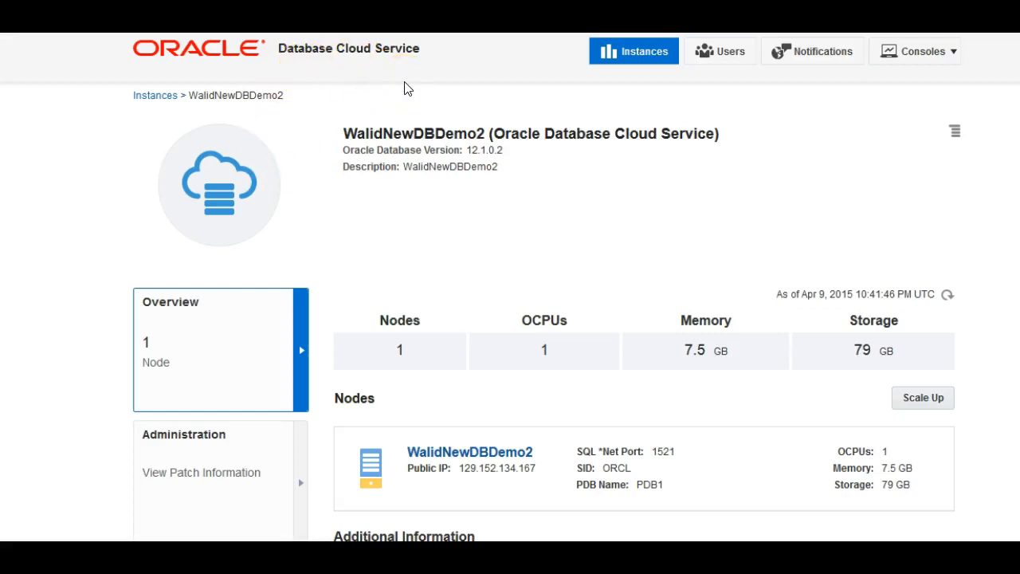
mouse_move(578, 155)
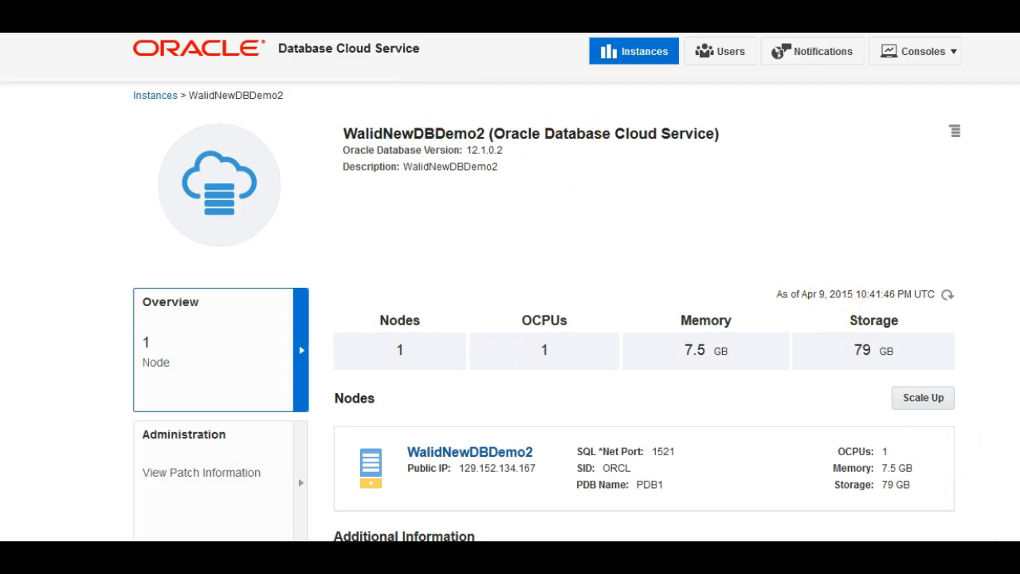
mouse_move(762, 211)
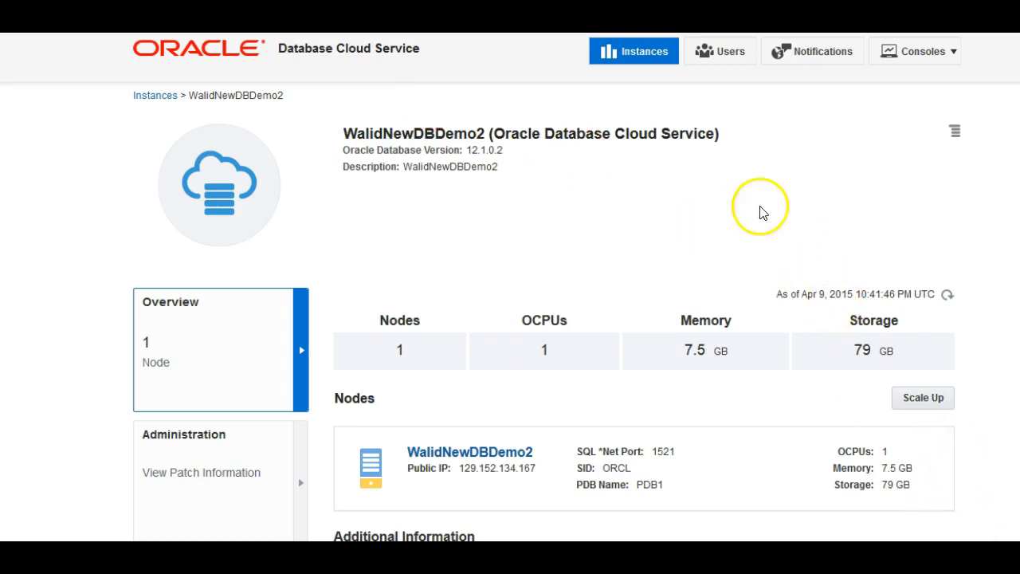
mouse_move(868, 163)
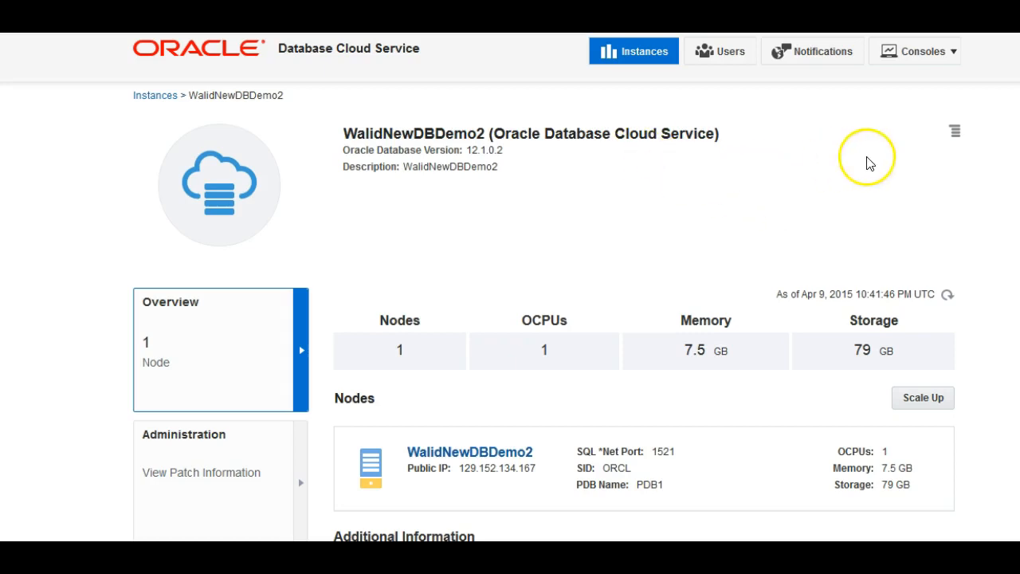
Scroll the instance details and select the public IP address for copying.
scroll(down, 3)
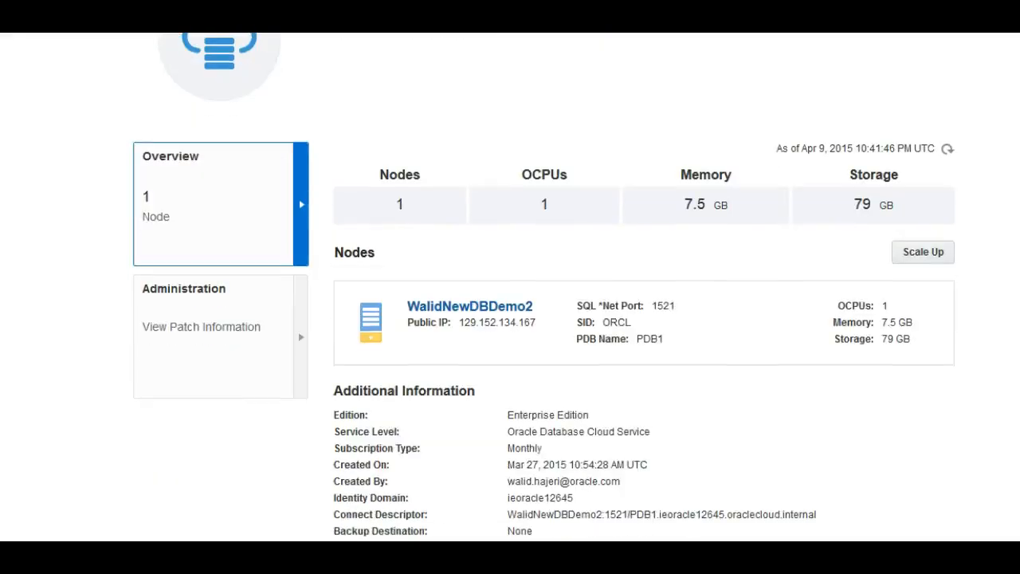
scroll(down, 3)
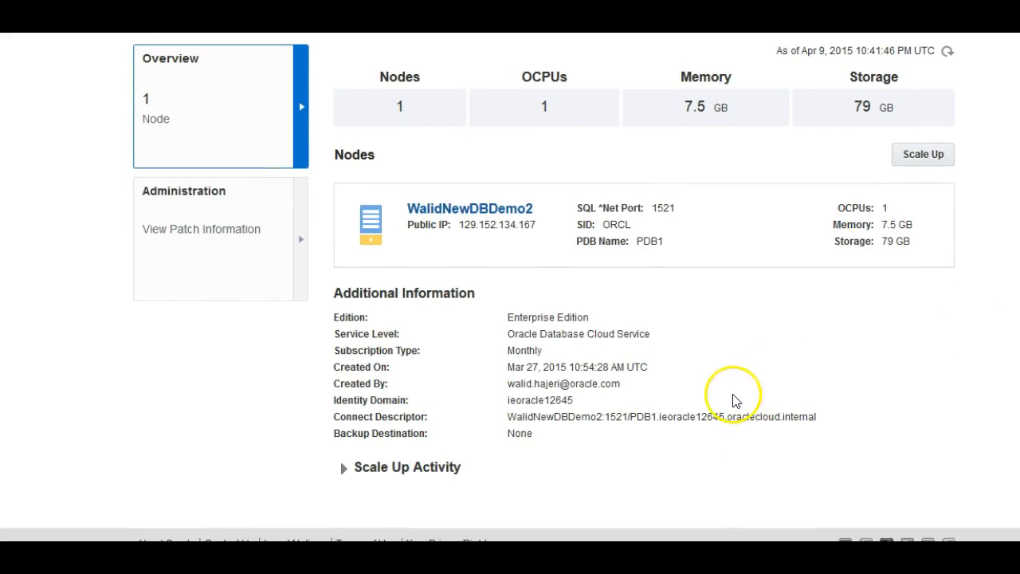
mouse_move(599, 278)
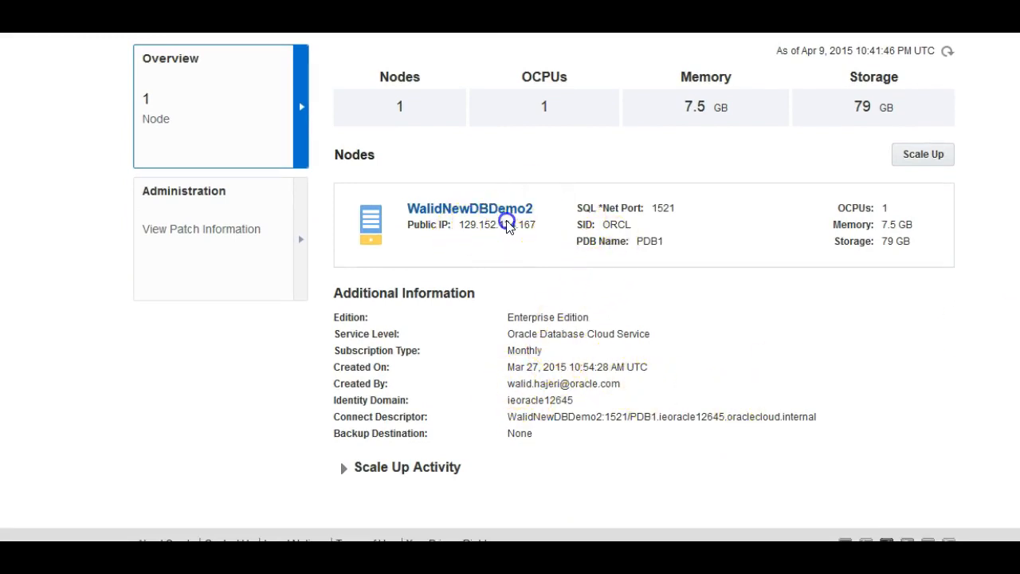
double_click(478, 224)
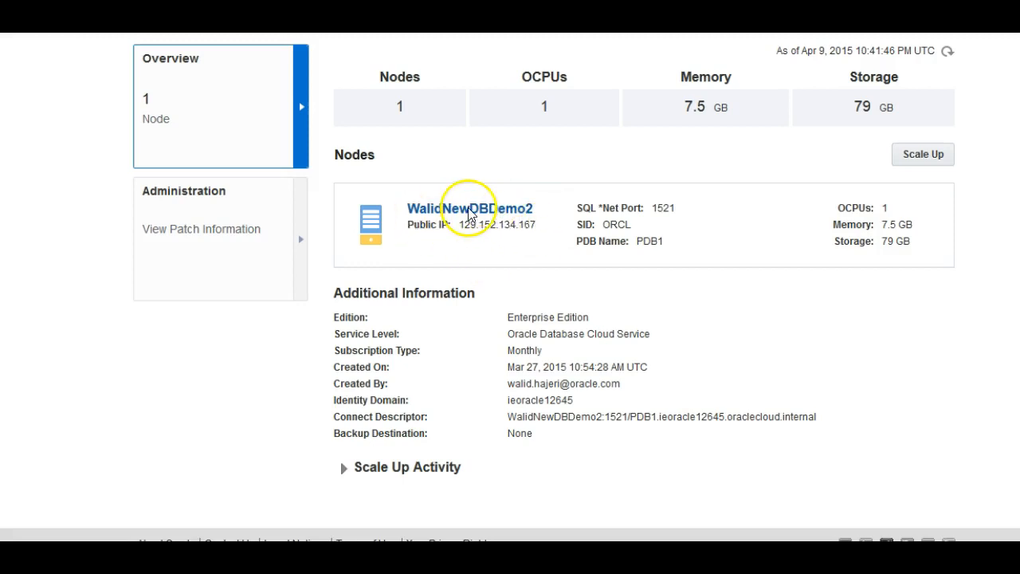
mouse_move(532, 239)
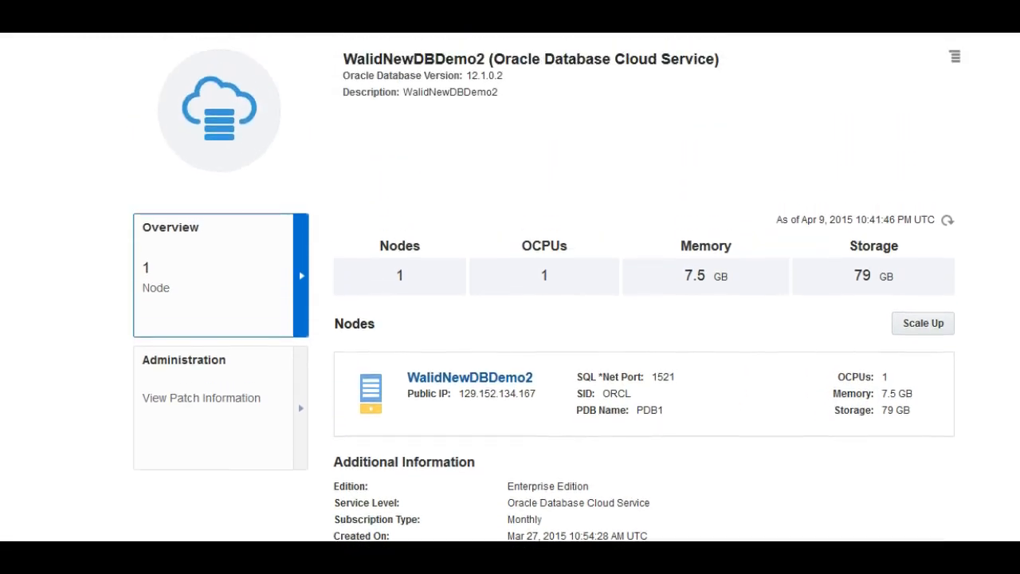
mouse_move(781, 213)
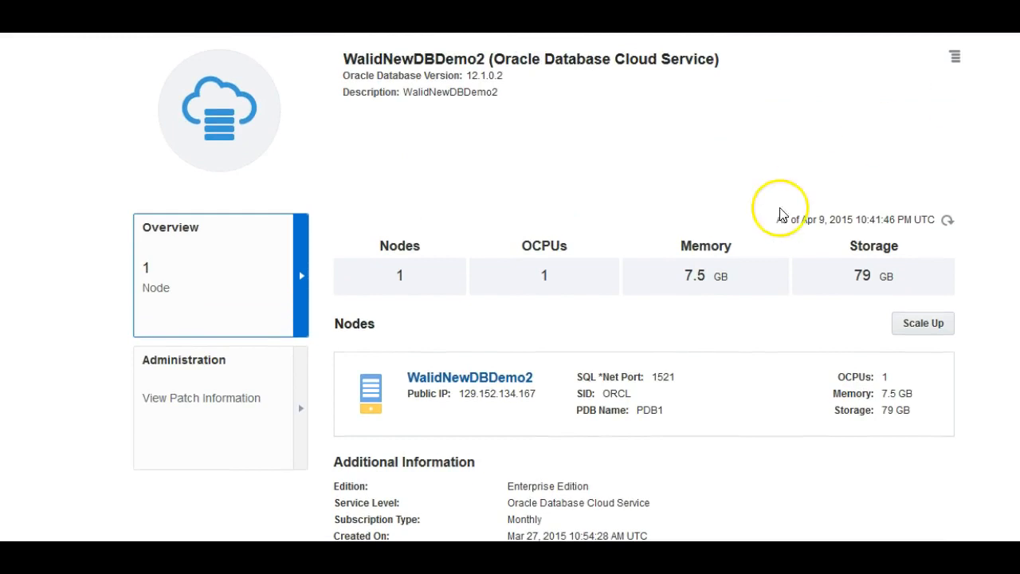
mouse_move(166, 197)
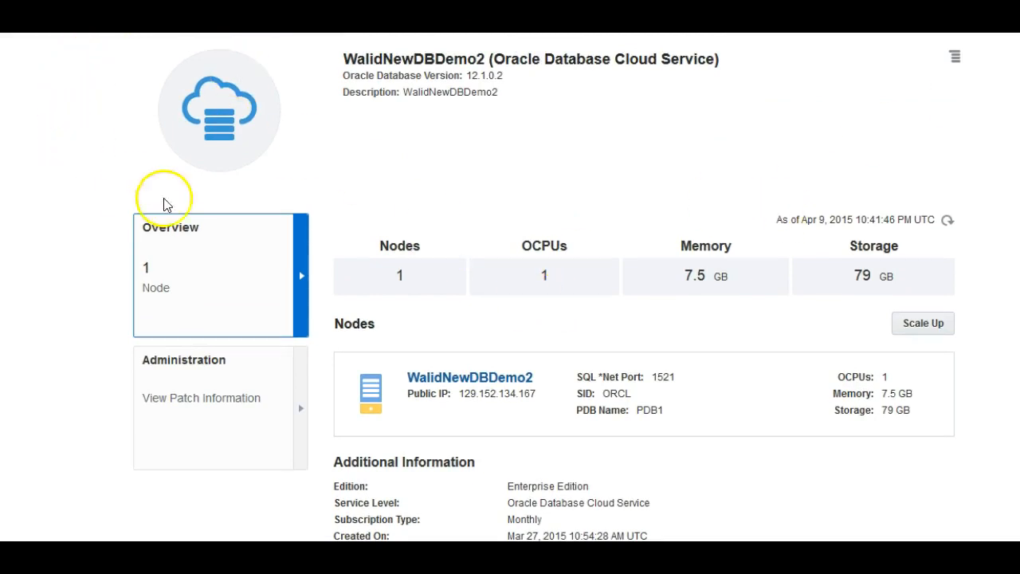
mouse_move(44, 100)
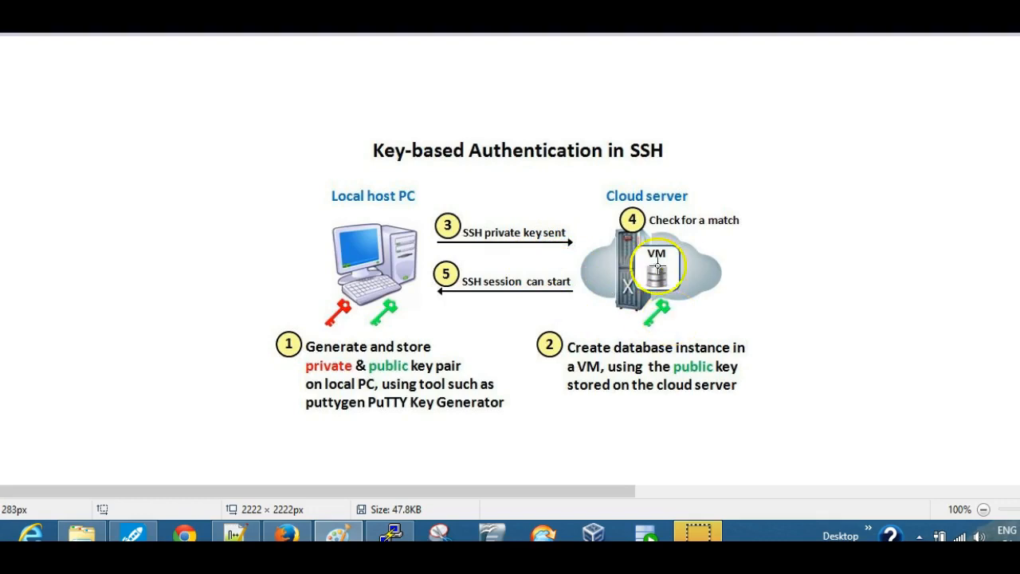
mouse_move(371, 244)
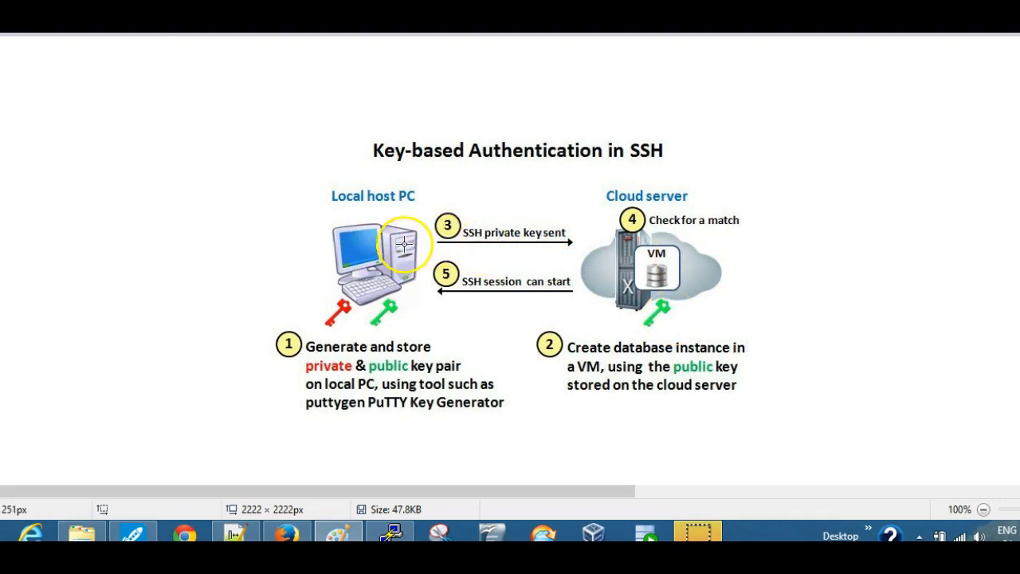
mouse_move(645, 245)
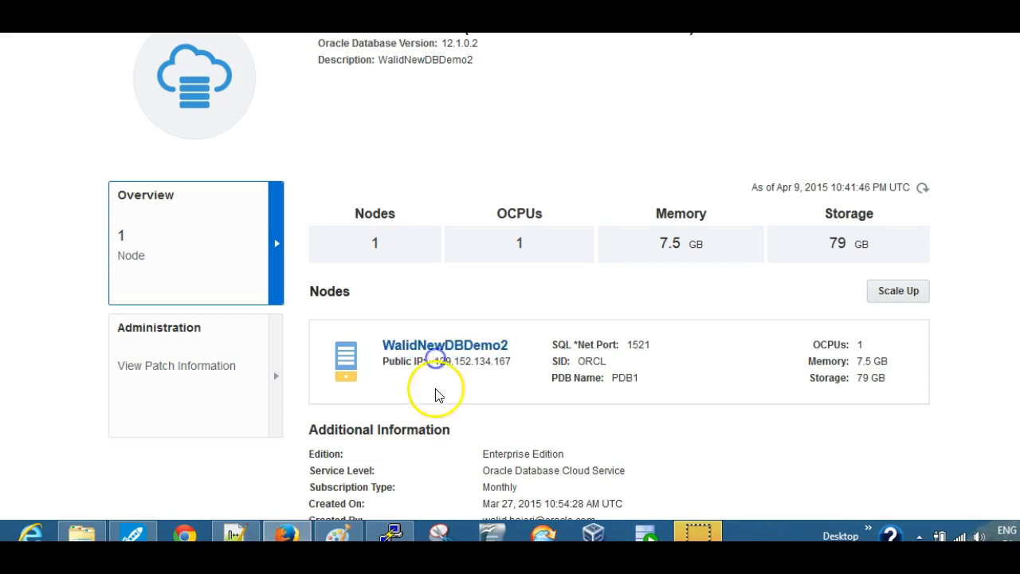
click(391, 530)
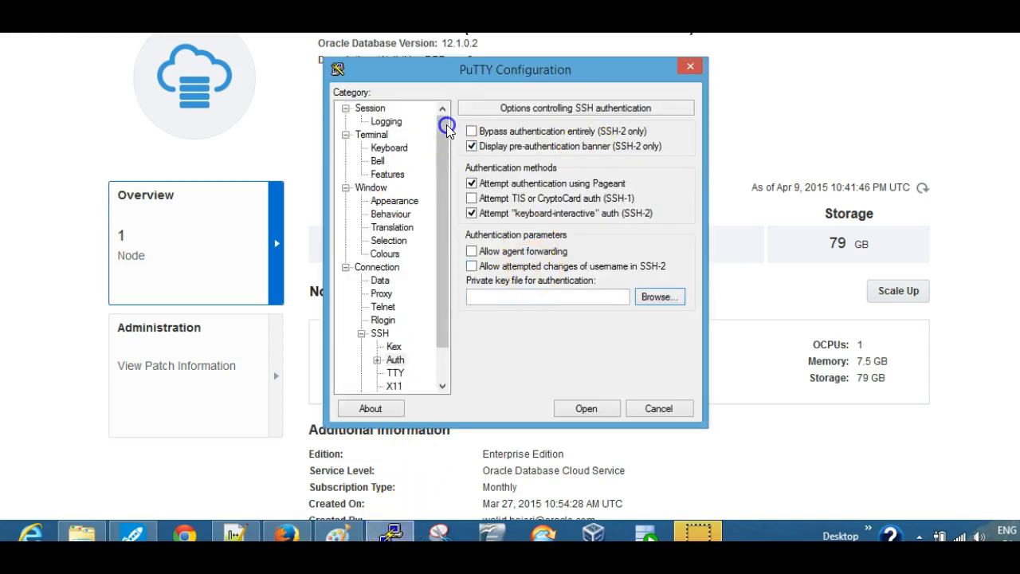
click(369, 107)
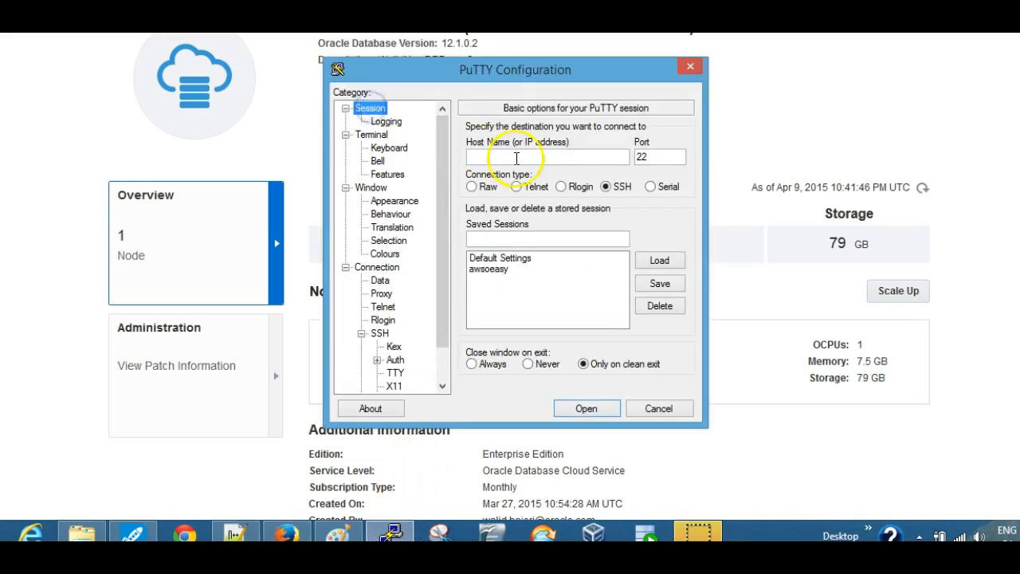
text(oracle)
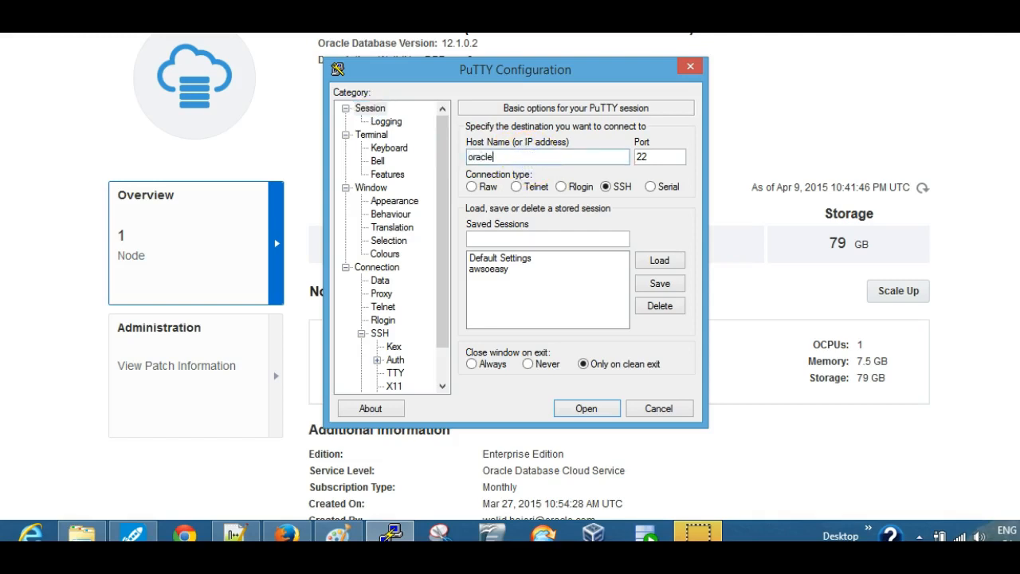
text(@129.152.134.167)
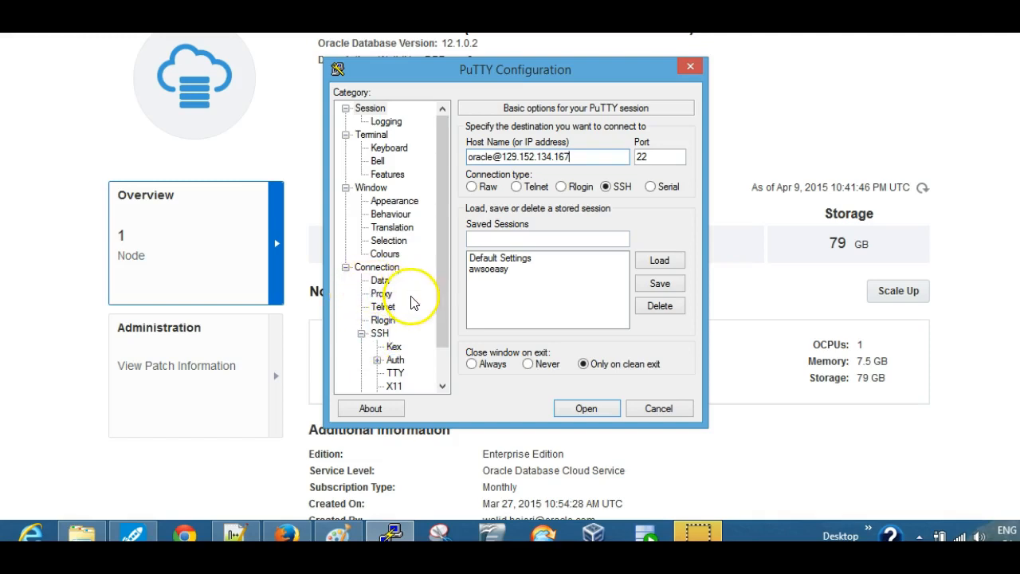
scroll(down, 3)
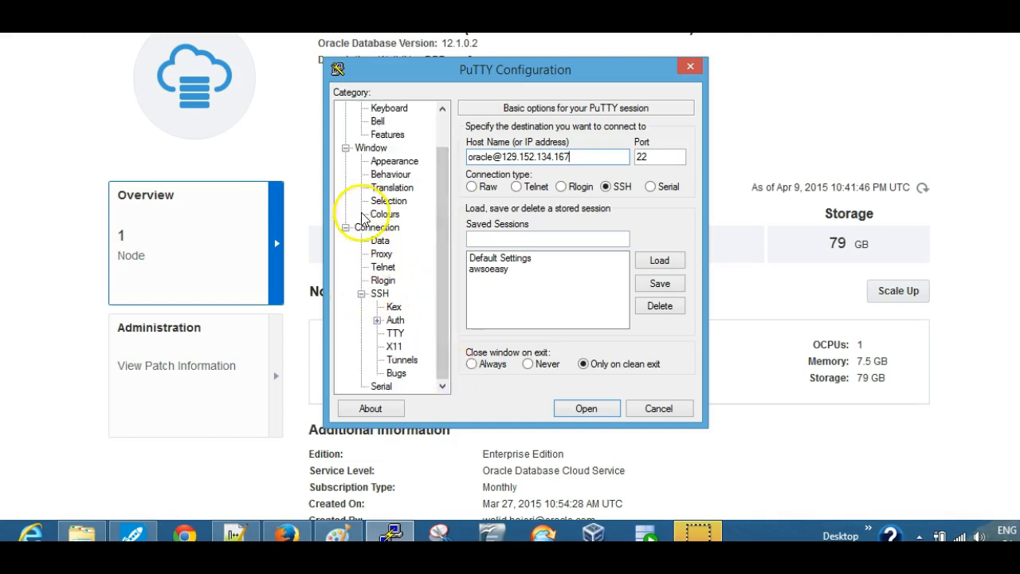
Browse for a private key file under Connection > SSH > Auth.
click(394, 319)
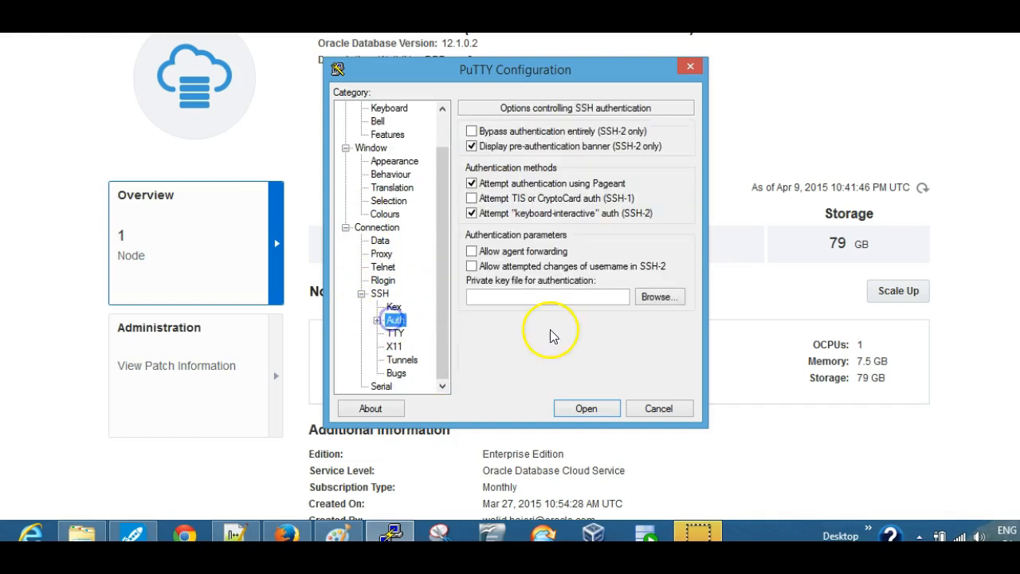
mouse_move(400, 289)
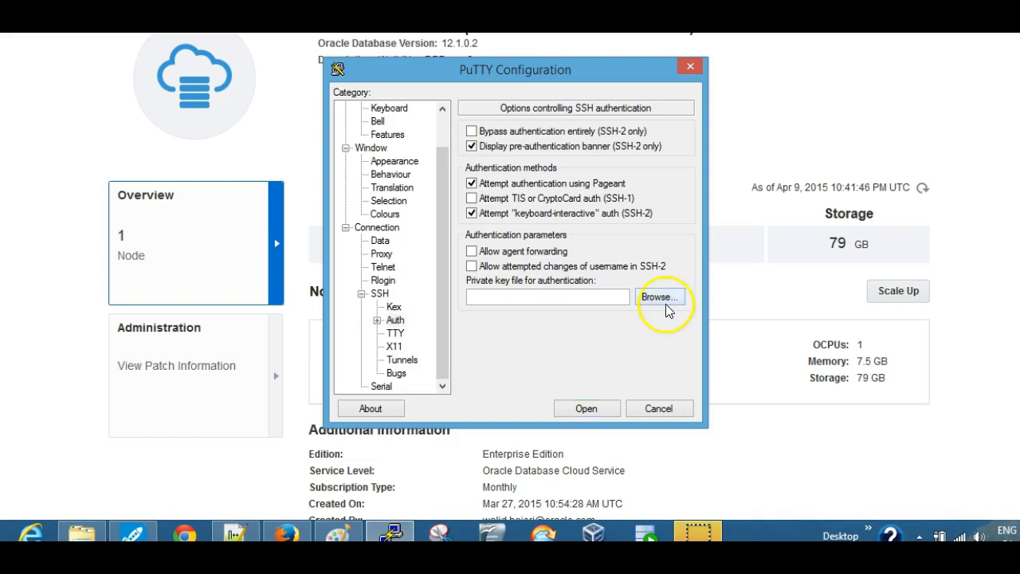
click(659, 297)
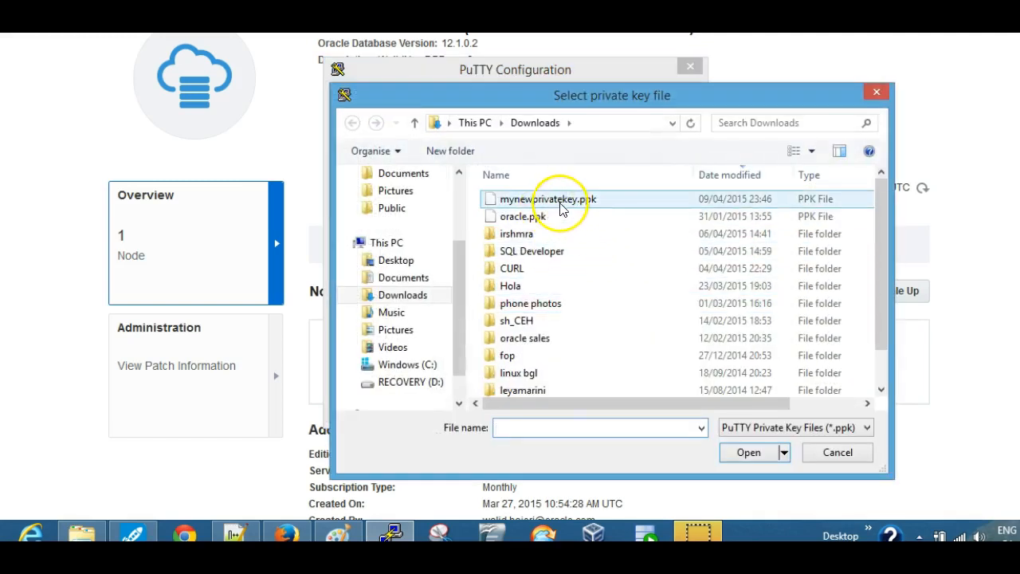
mouse_move(548, 198)
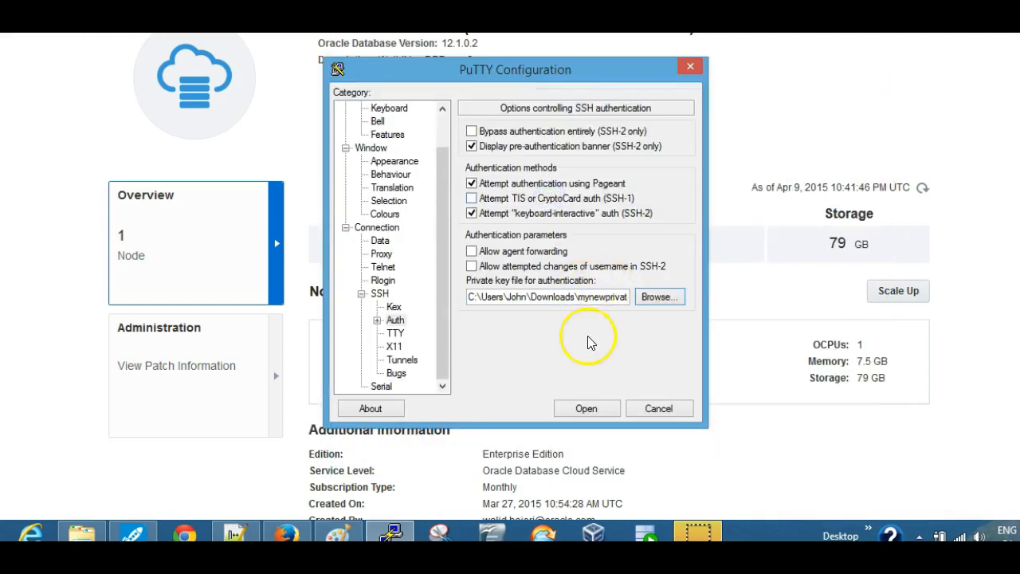
mouse_move(494, 315)
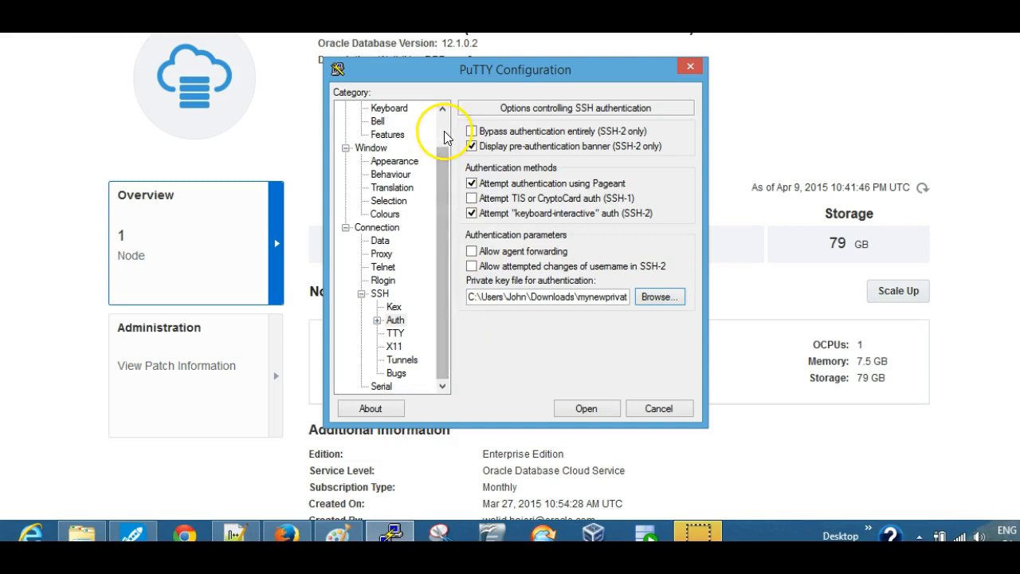
Save the settings as session 'oracle DB' and open the connection.
click(370, 108)
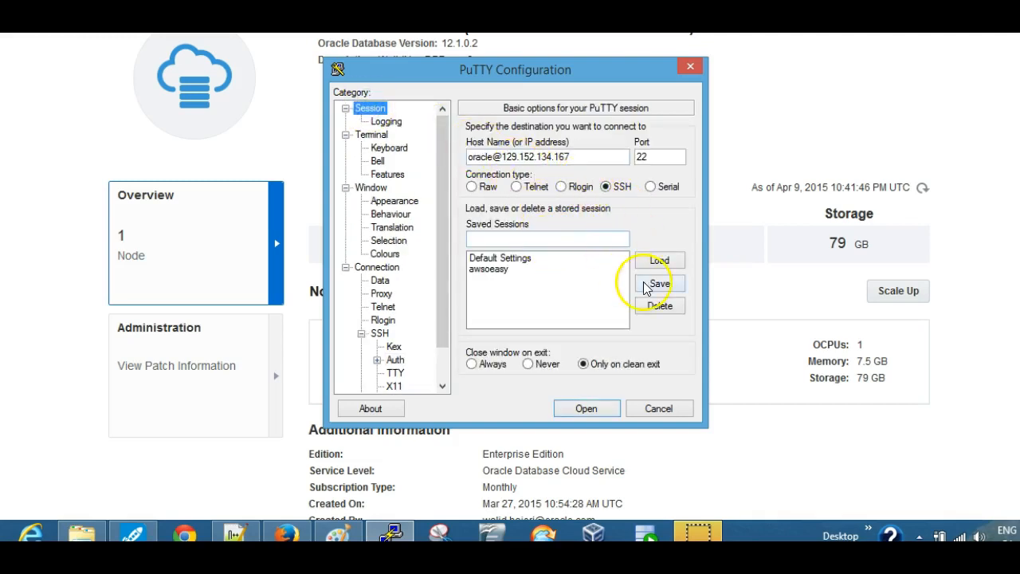
click(548, 239)
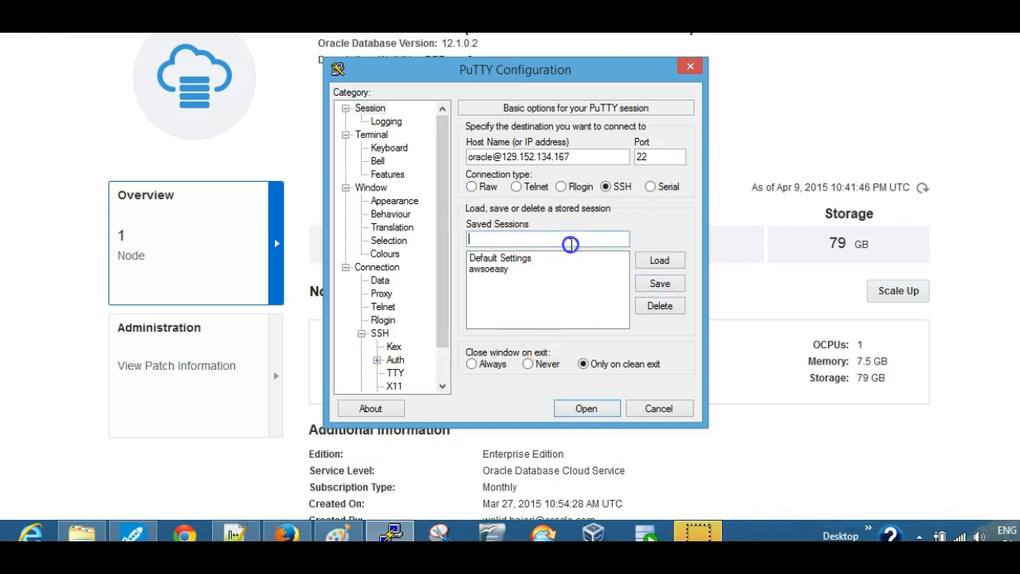
text(oracle DB)
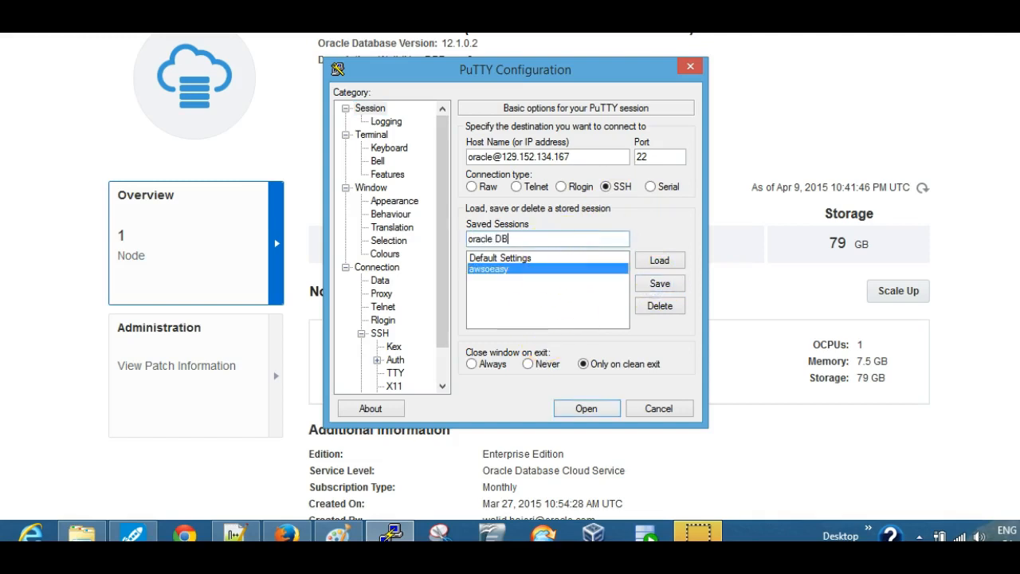
click(659, 283)
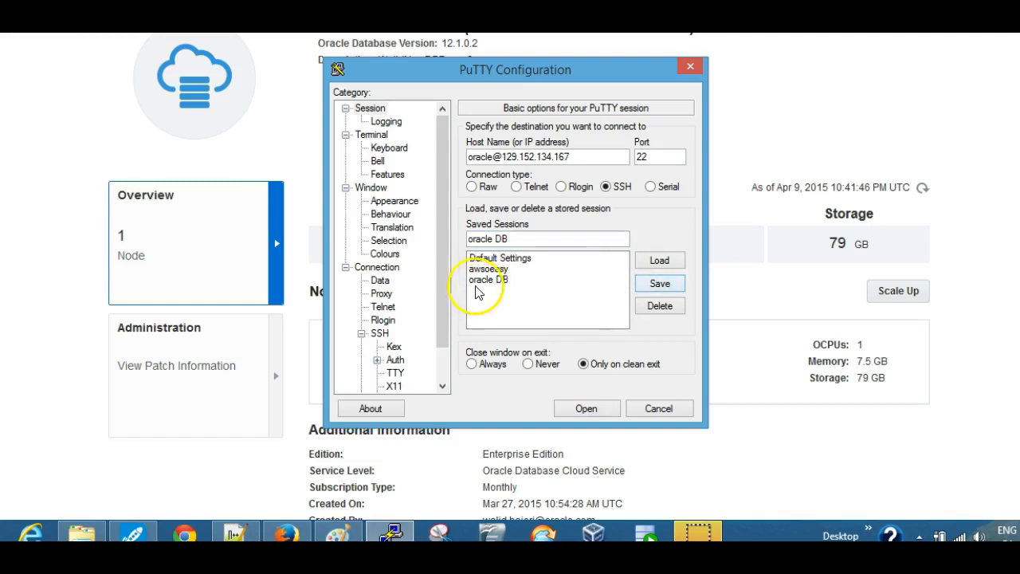
click(586, 408)
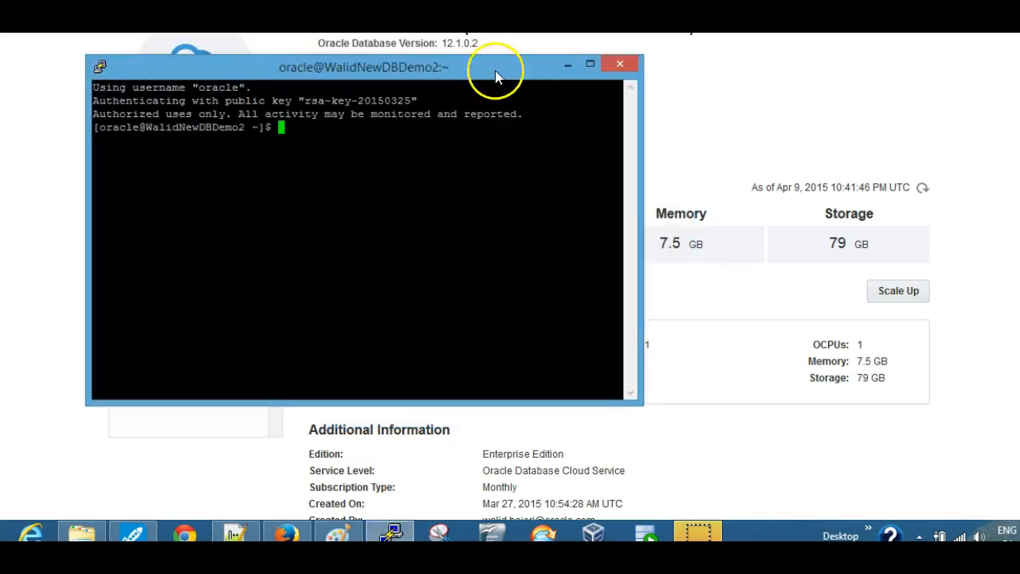
Run pwd in the terminal to print /home/oracle.
text(PWD)
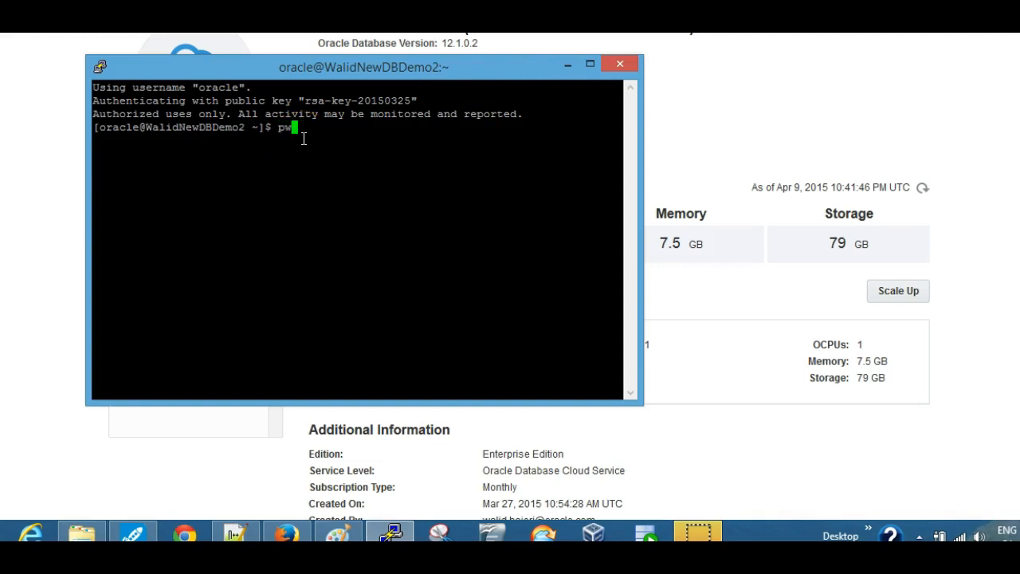
key(Return)
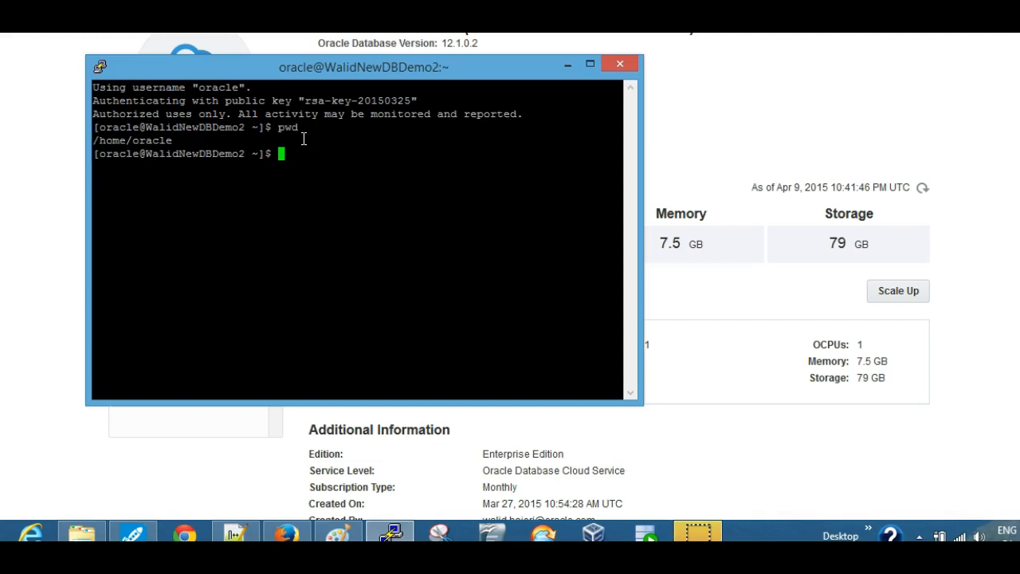
mouse_move(221, 130)
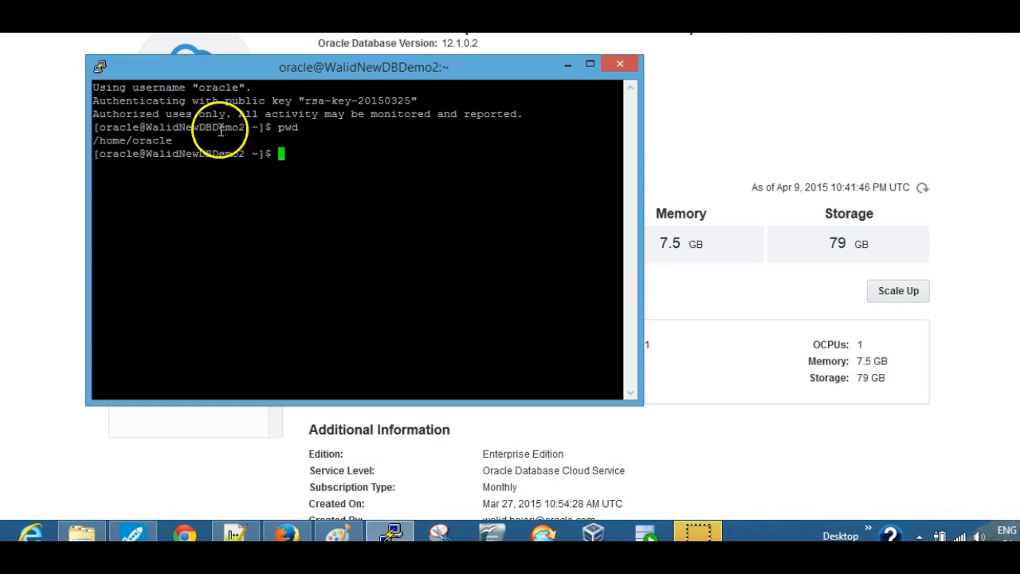